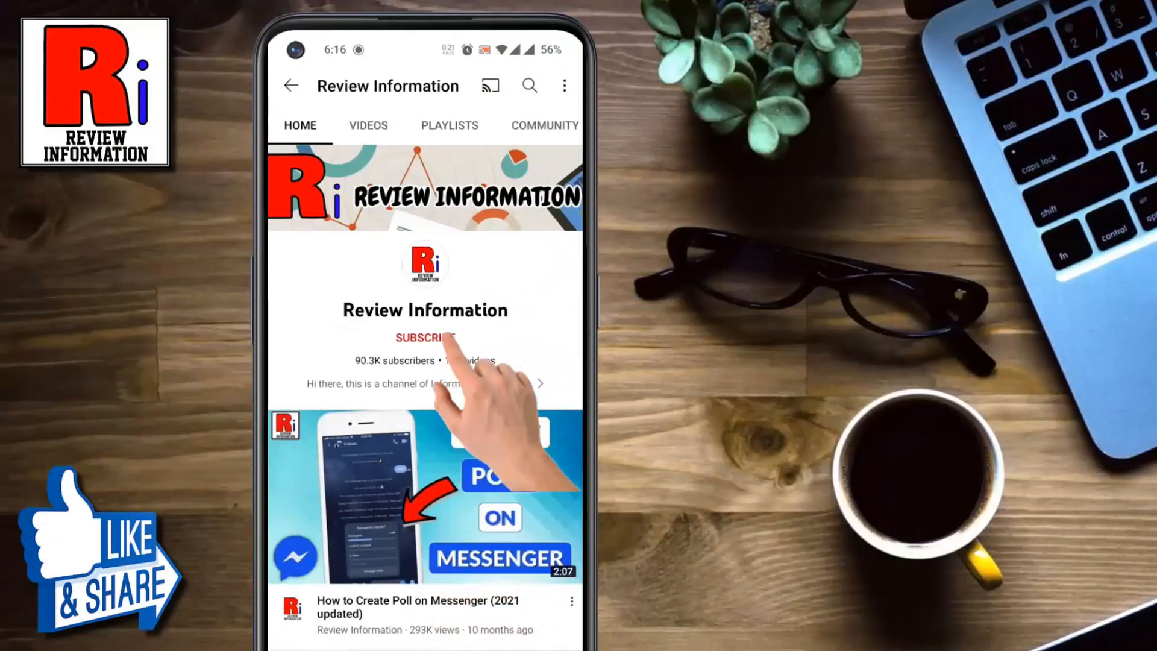
Launch X from the app drawer and start logging in to an existing account from the side menu
{"action": "left_click", "coordinate": [424, 337]}
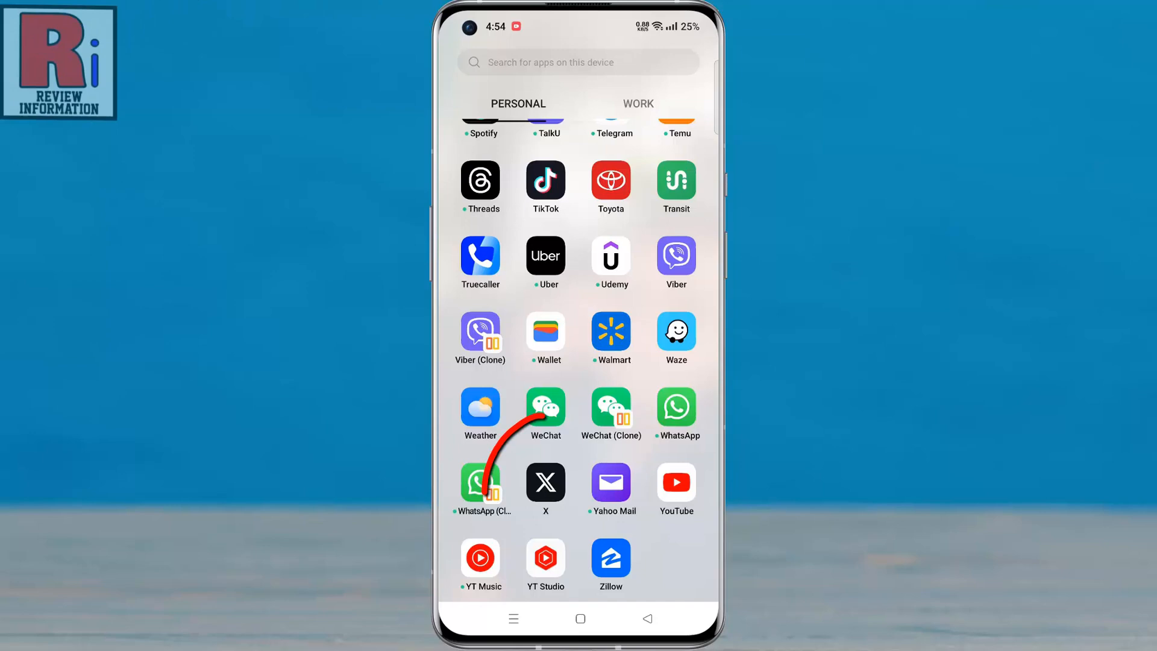
{"action": "left_click", "coordinate": [544, 482]}
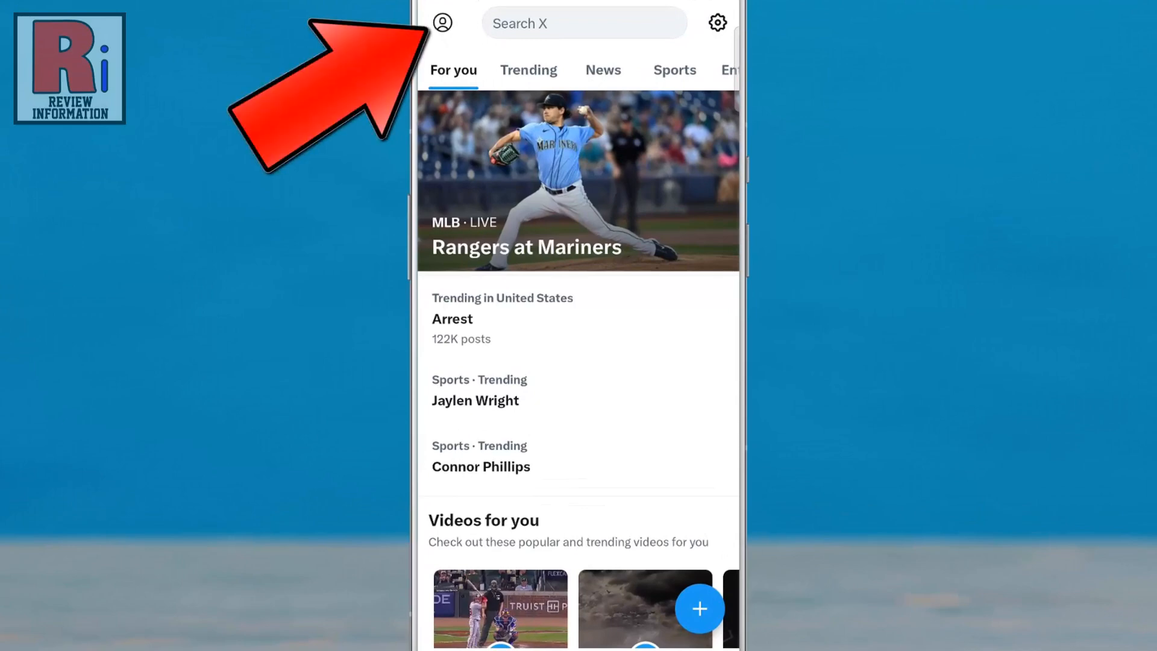
{"action": "left_click", "coordinate": [445, 24]}
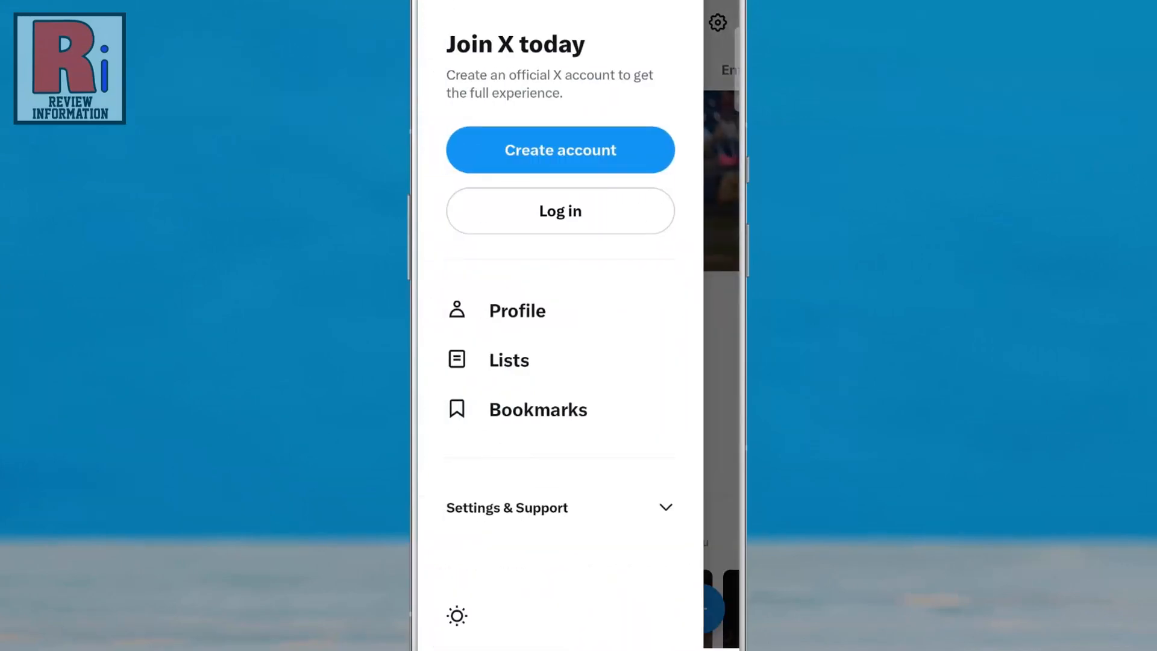
{"action": "left_click", "coordinate": [560, 210]}
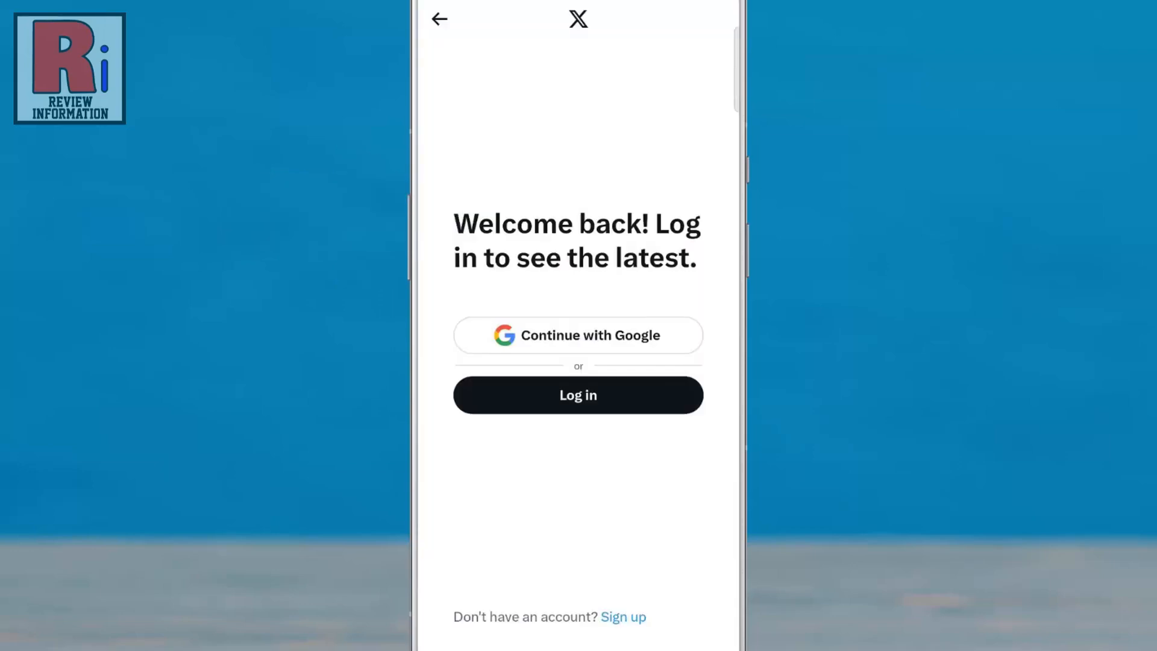
Choose Forgot password and look up the account by its email address
{"action": "left_click", "coordinate": [578, 395]}
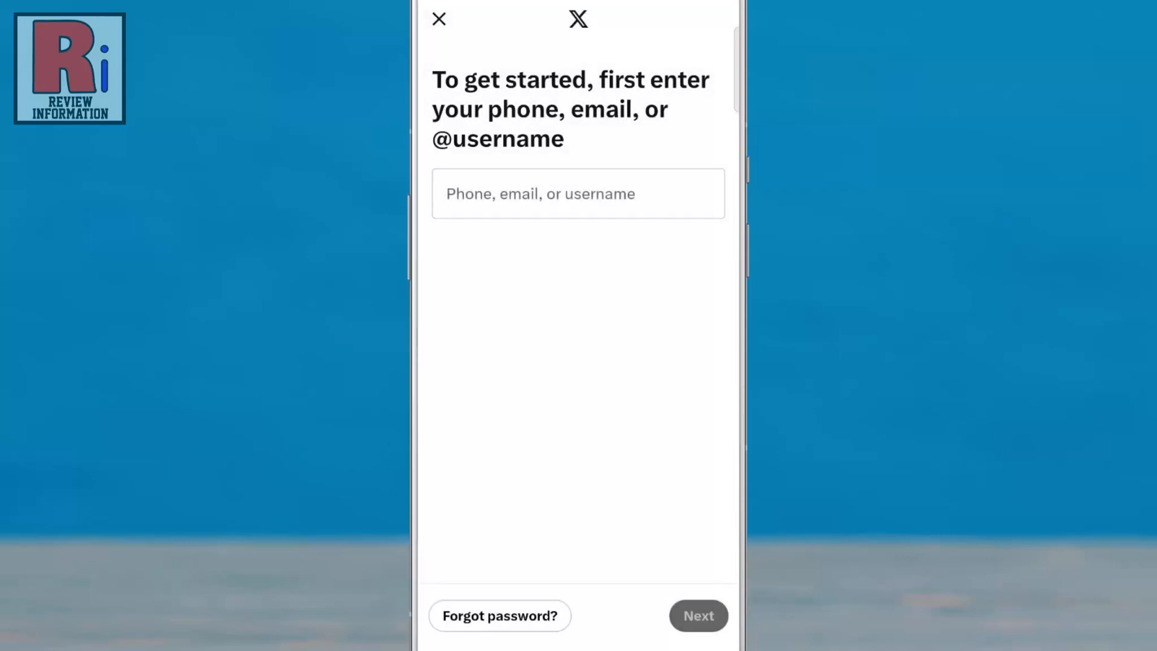
{"action": "left_click", "coordinate": [502, 632]}
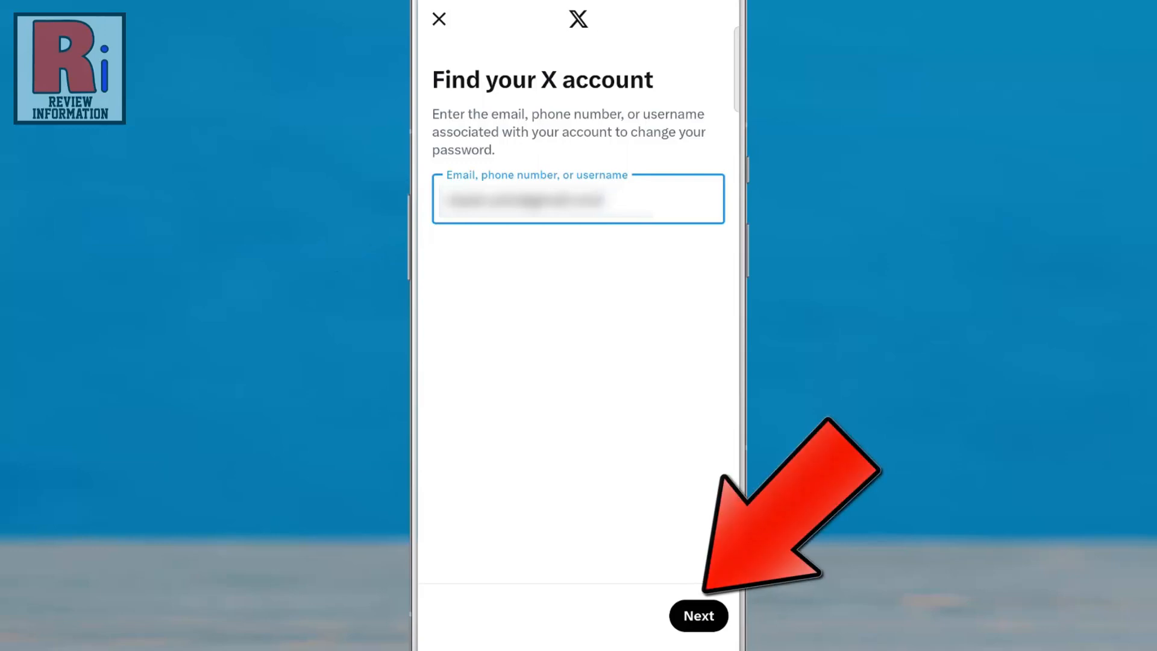
{"action": "left_click", "coordinate": [704, 614]}
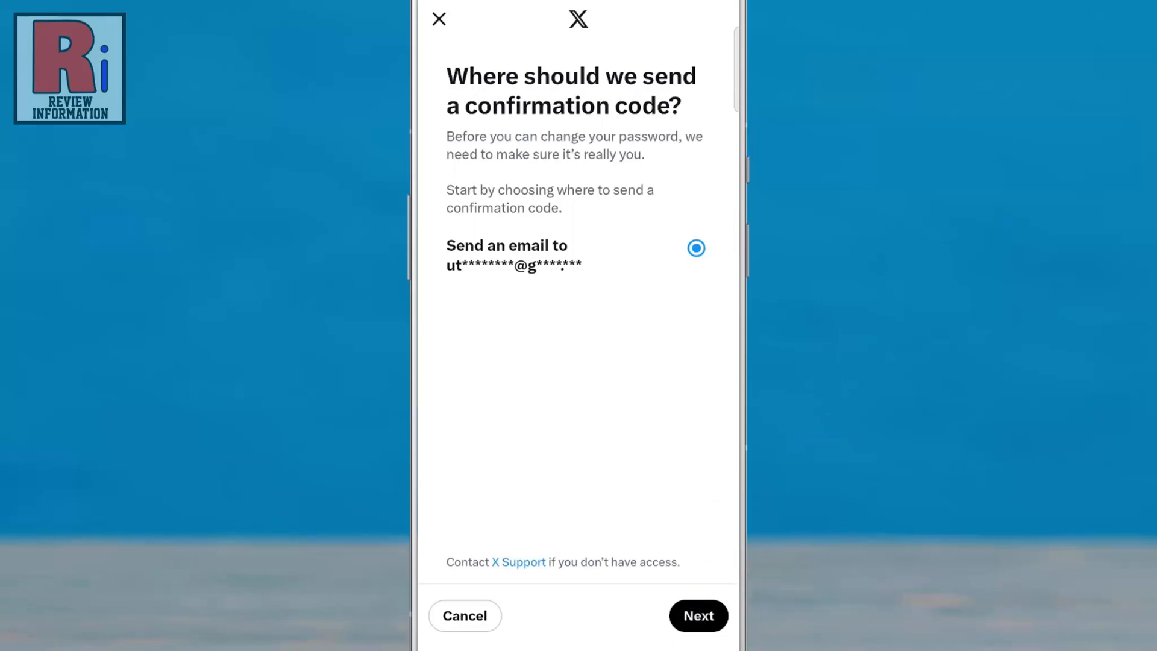
{"action": "left_click", "coordinate": [698, 615]}
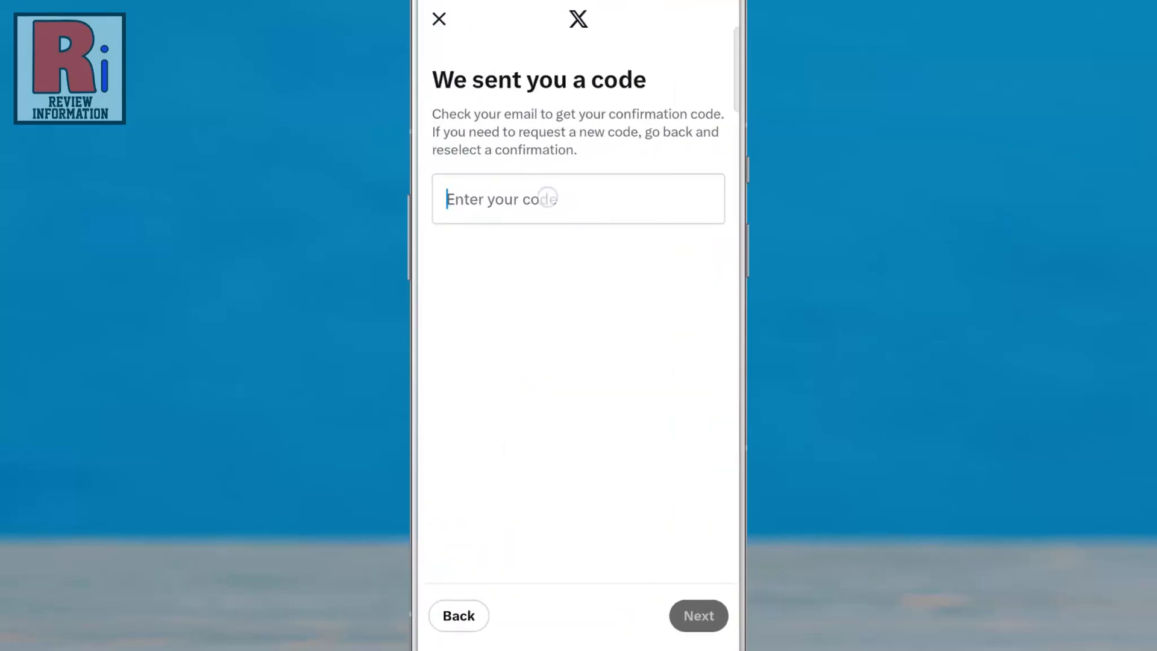
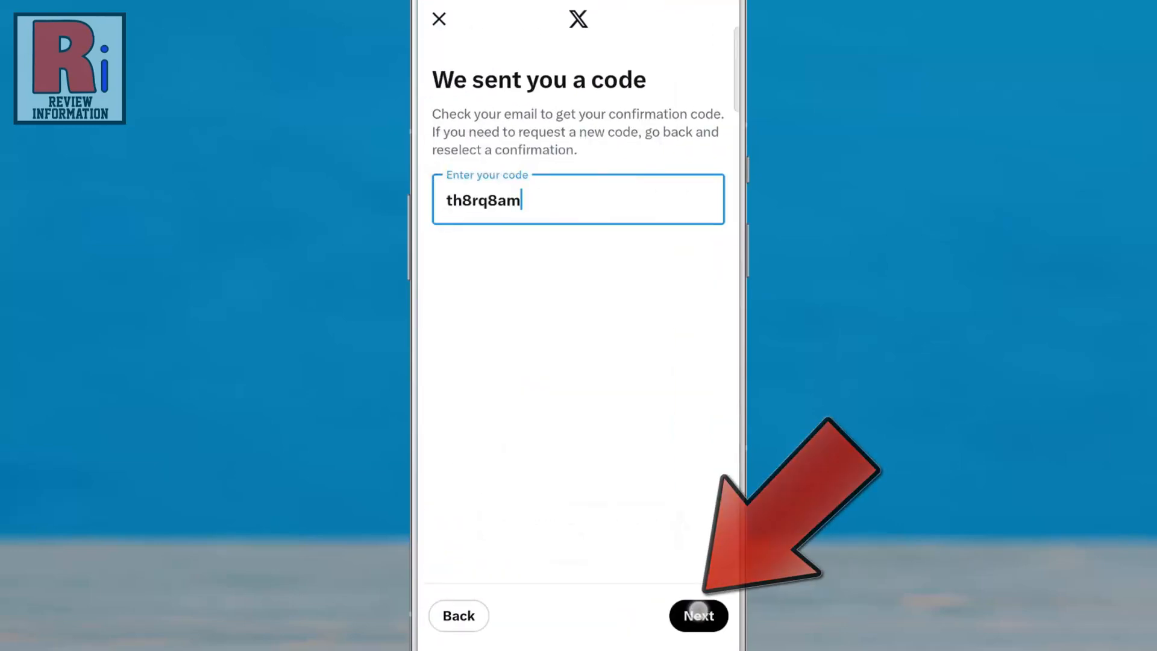
{"action": "left_click", "coordinate": [700, 627]}
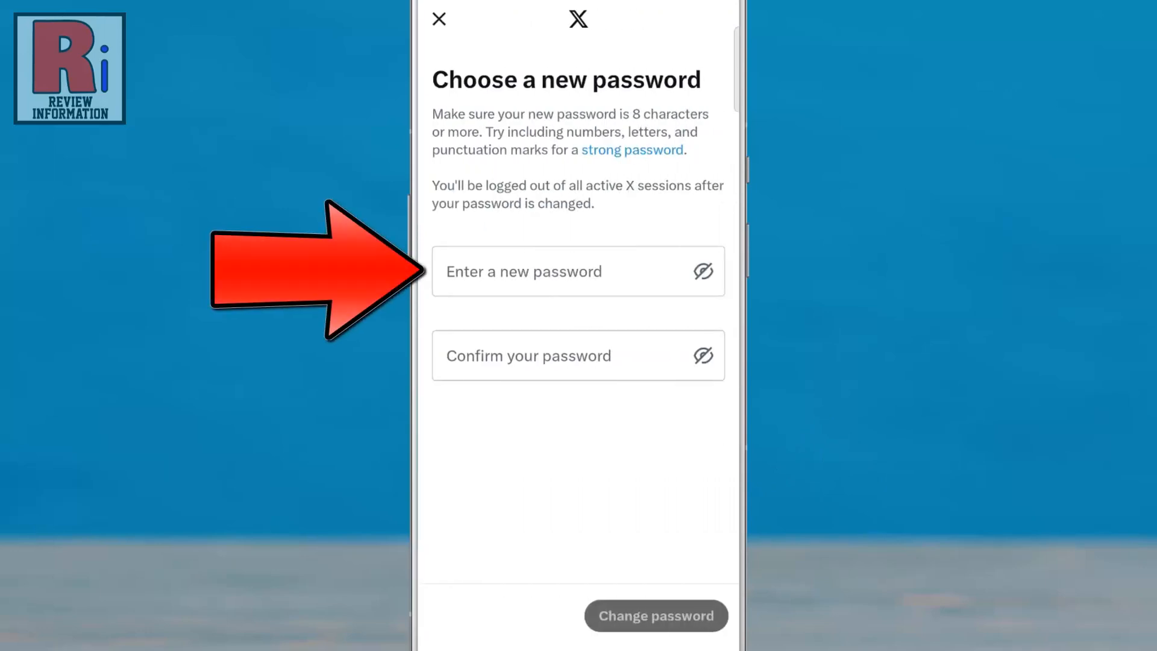
{"action": "type", "text": "password"}
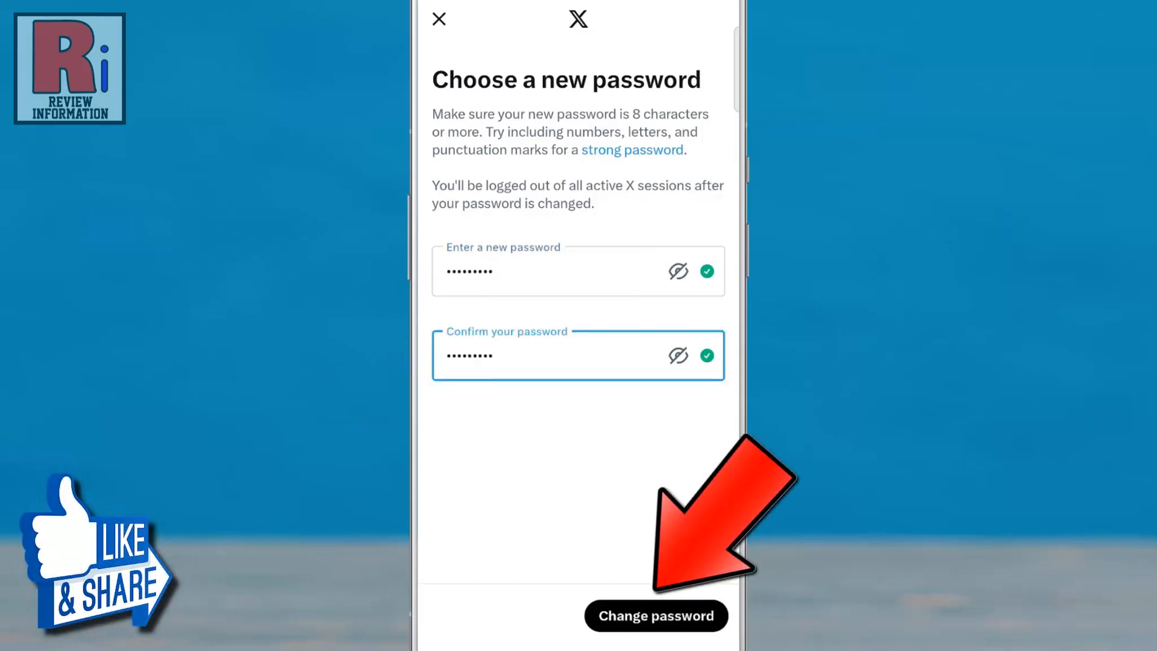
{"action": "left_click", "coordinate": [655, 614]}
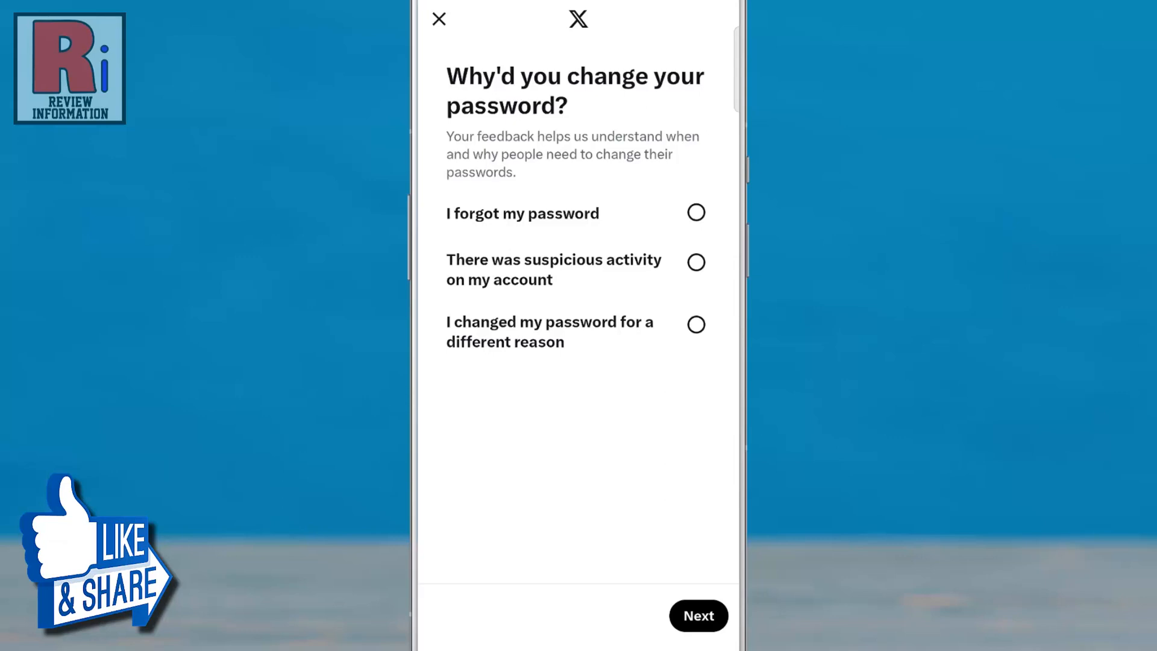
Give 'I forgot my password' as the reason, reach 'You're all set' and continue to the home feed
{"action": "left_click", "coordinate": [695, 212]}
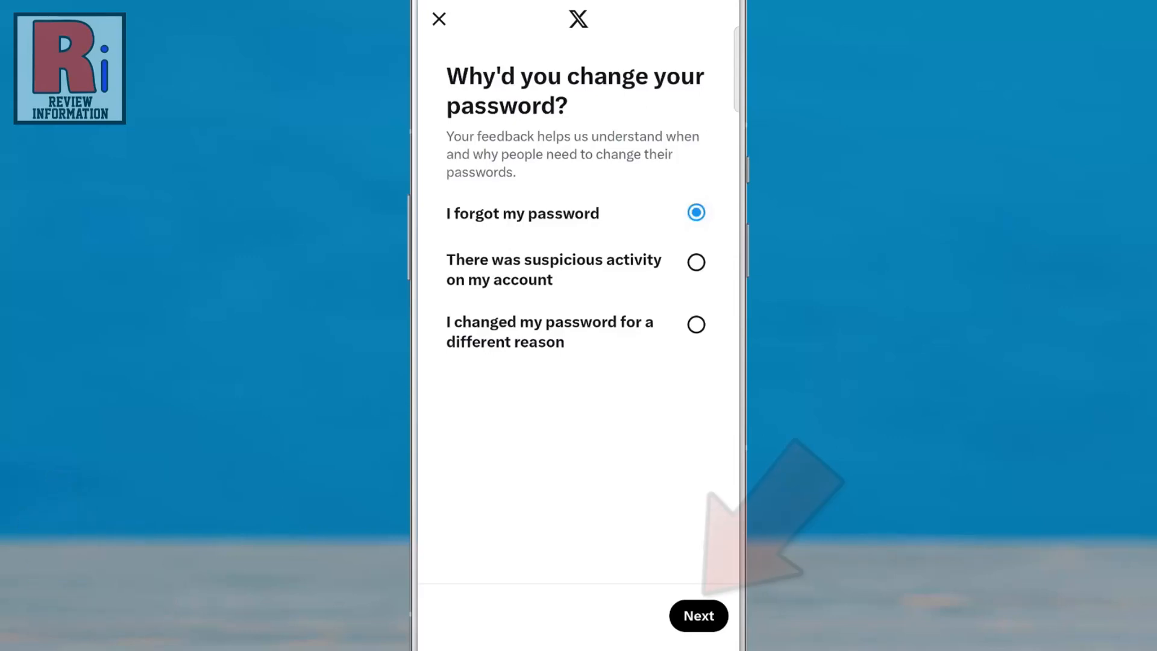
{"action": "left_click", "coordinate": [705, 615]}
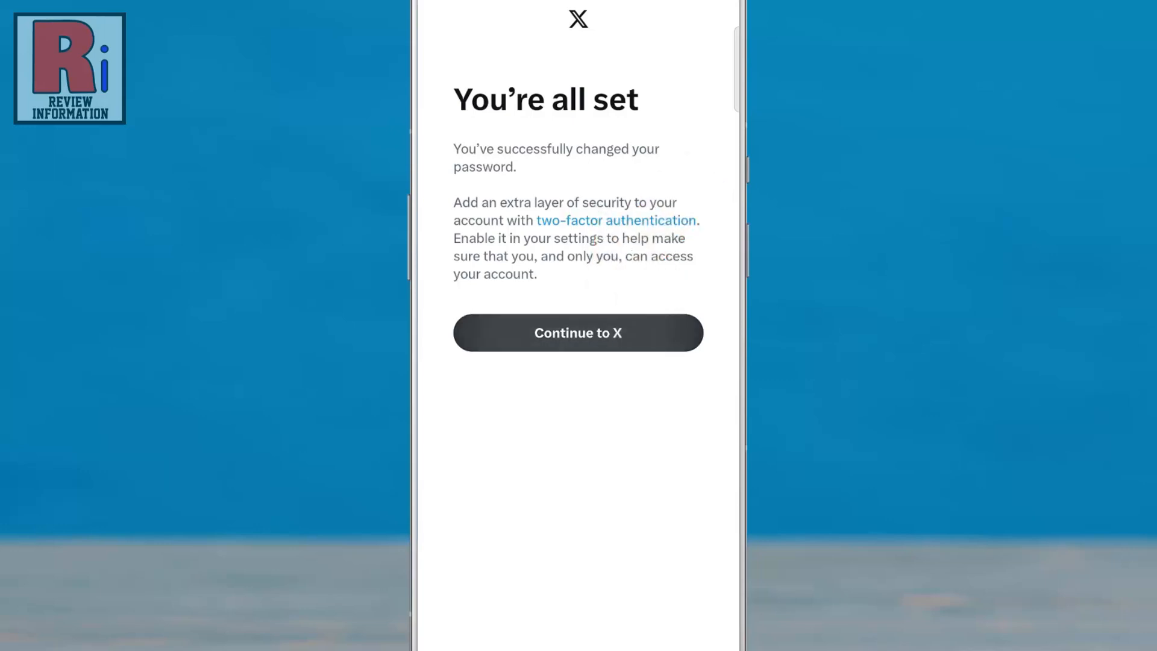
{"action": "left_click", "coordinate": [579, 333]}
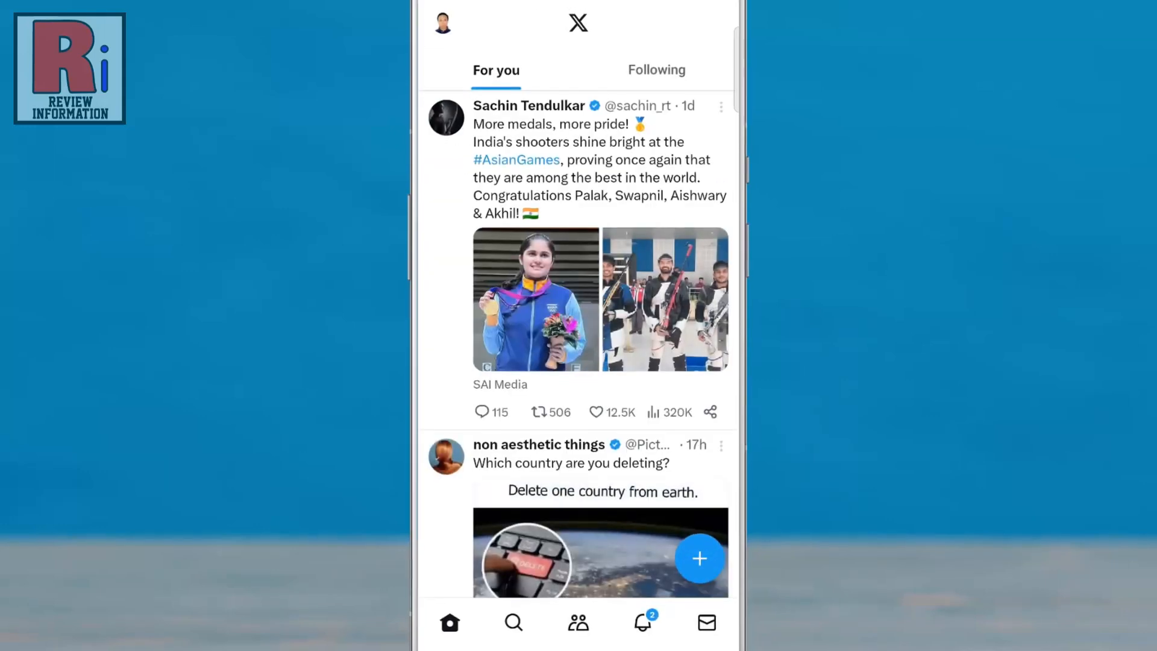